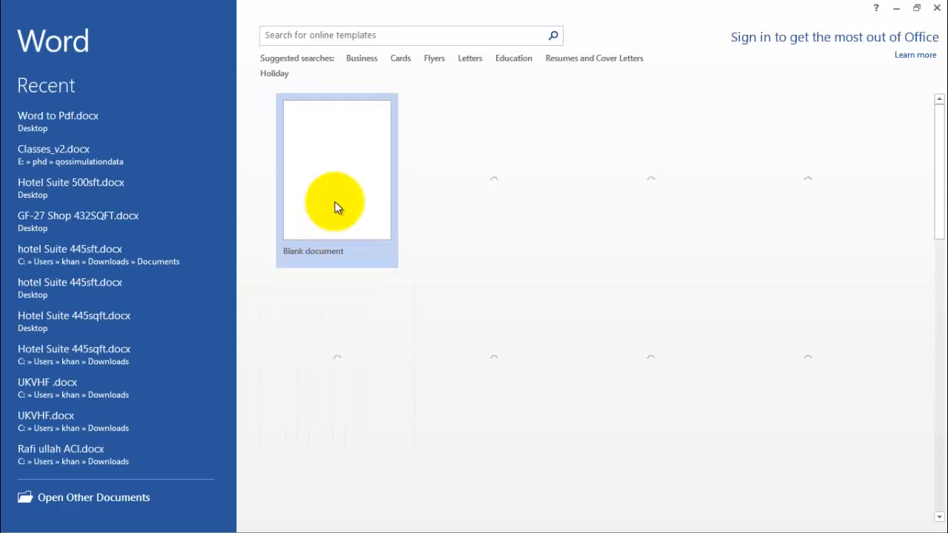
Step: Create a blank Word document, then browse to the Desktop folder to open a file
left_click(336, 170)
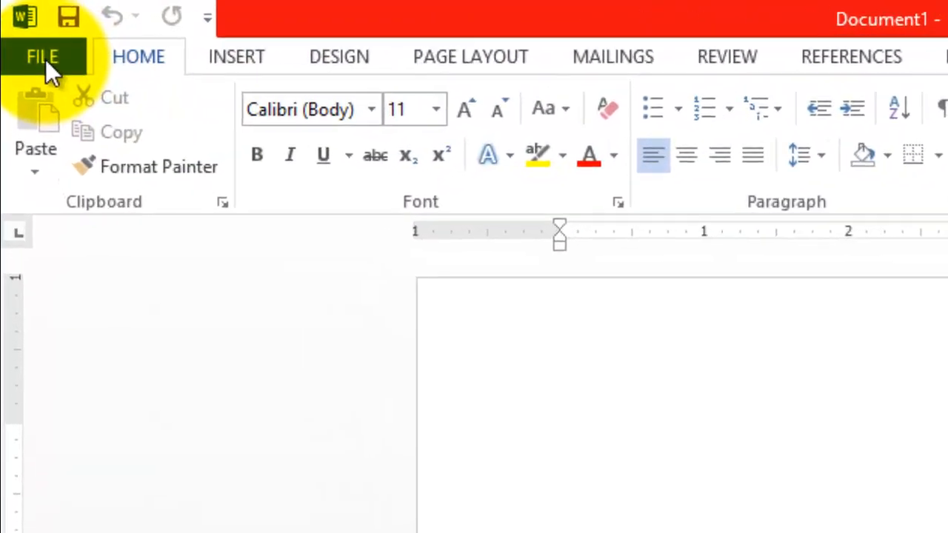
left_click(40, 56)
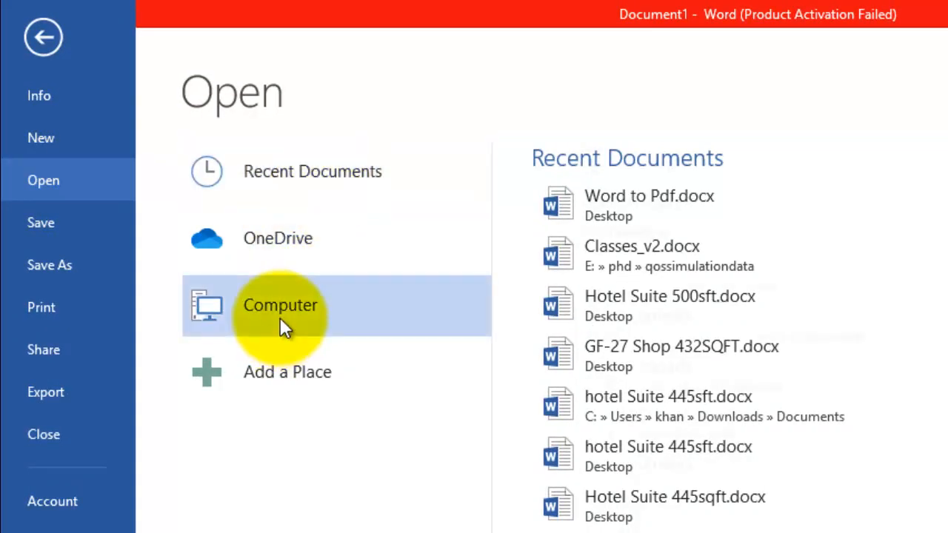
left_click(280, 305)
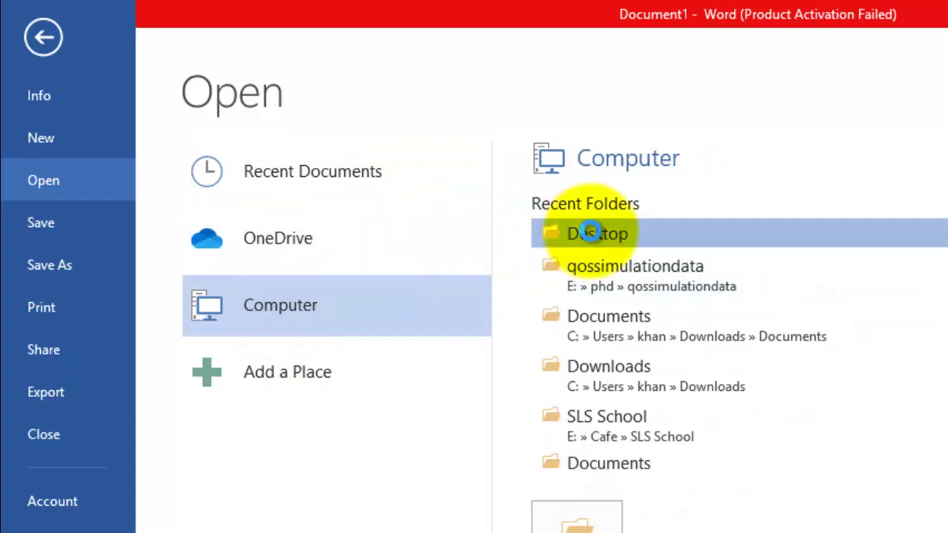
double_click(589, 232)
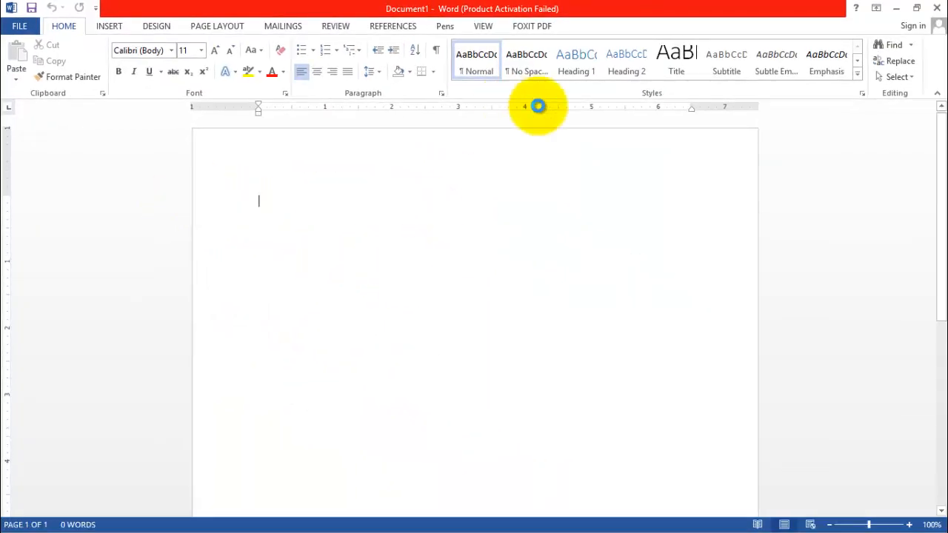
mouse_move(441, 191)
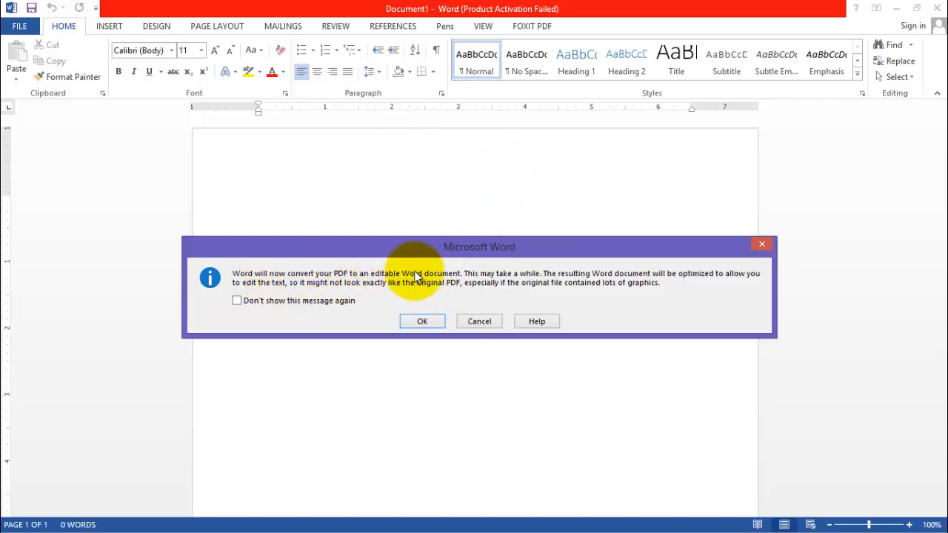
mouse_move(481, 289)
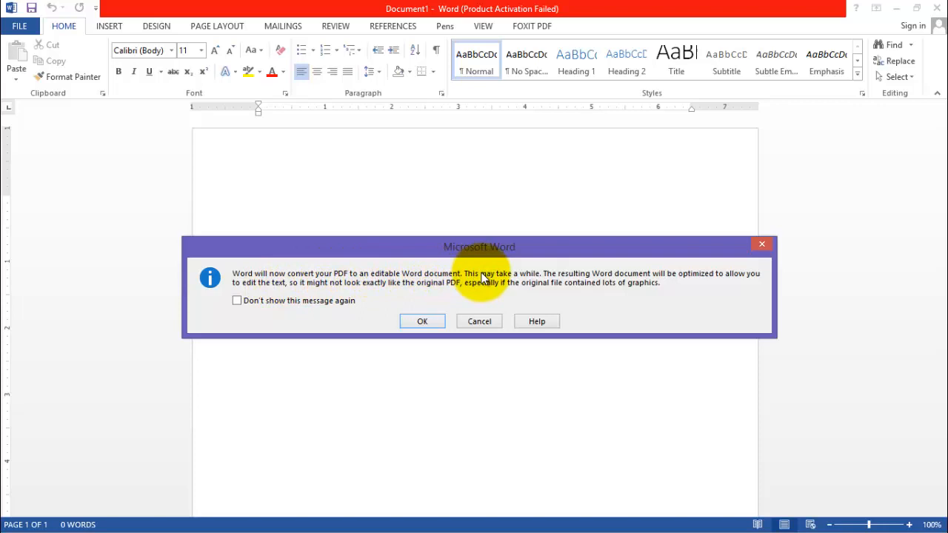
mouse_move(592, 288)
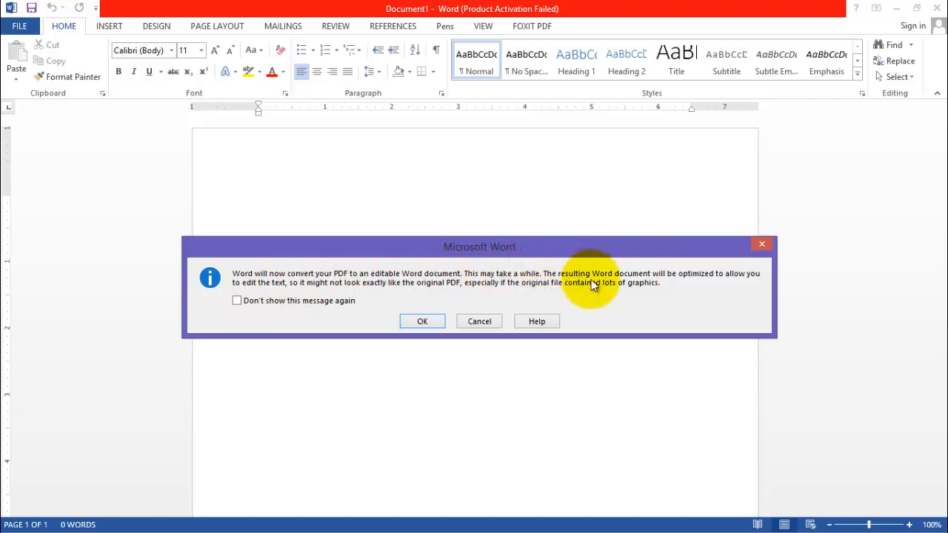
mouse_move(487, 244)
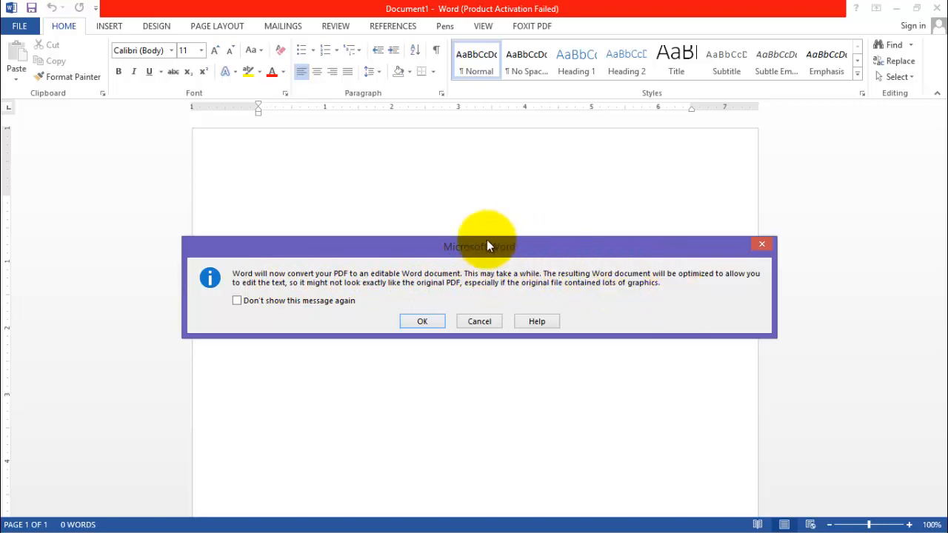
mouse_move(287, 291)
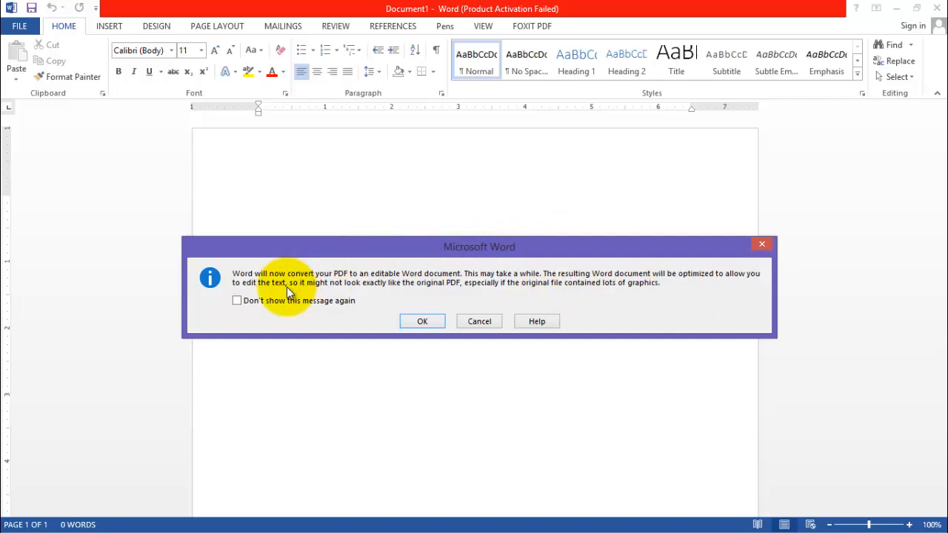
mouse_move(362, 288)
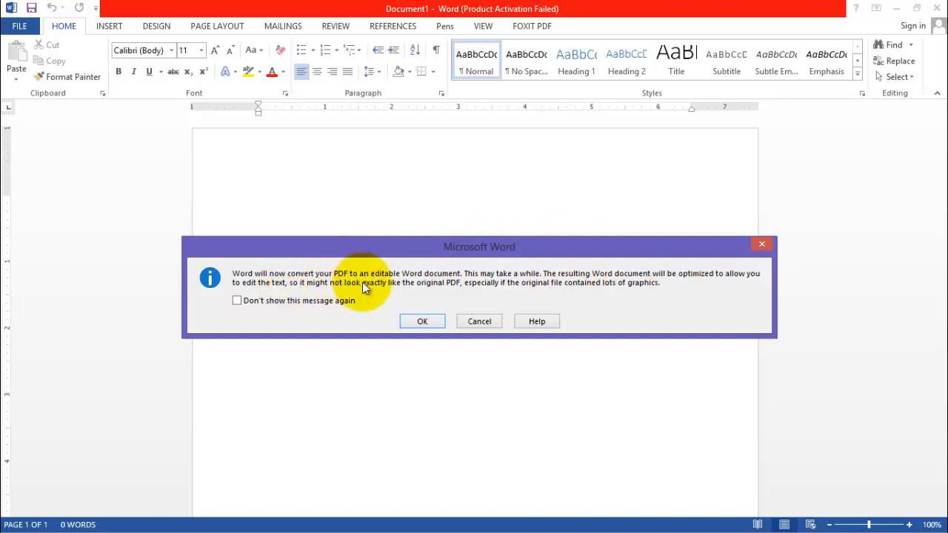
mouse_move(422, 321)
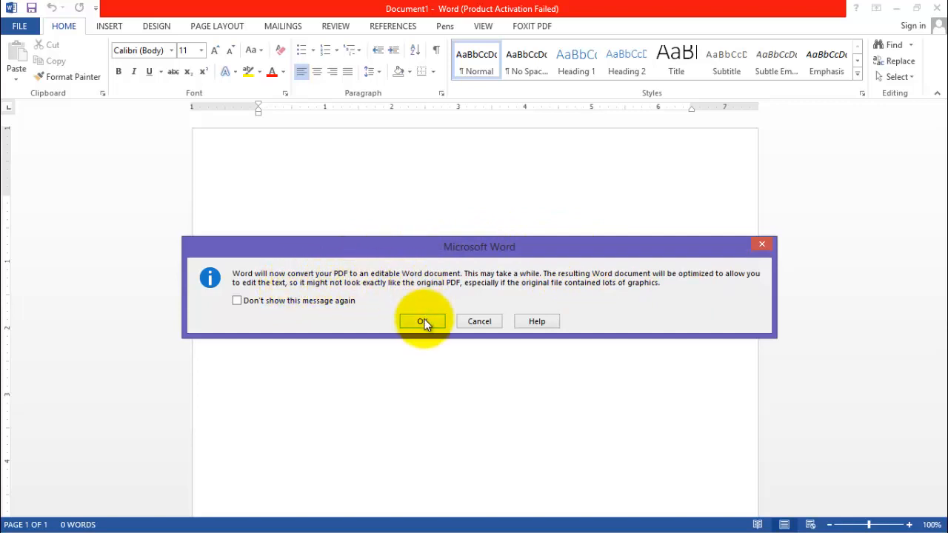
Step: Accept the notice so Transistor.pdf converts into an editable Word document
left_click(423, 321)
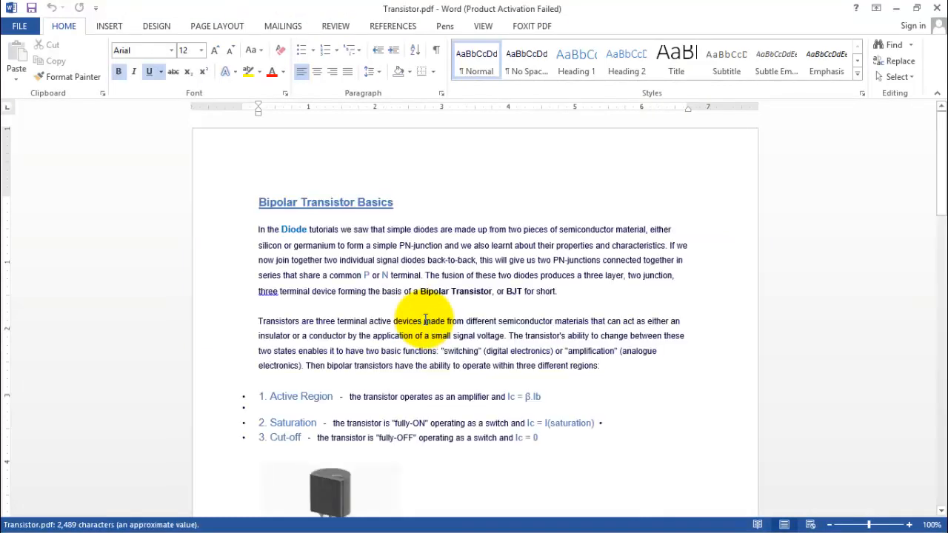
Step: Review both pages of the converted Transistor document, then restore down the Word window
scroll("down", 3)
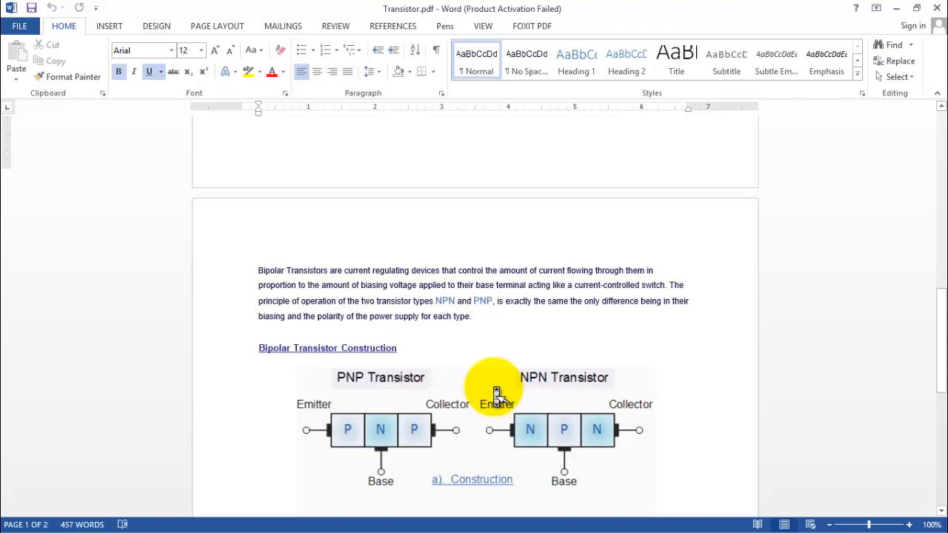
scroll("down", 3)
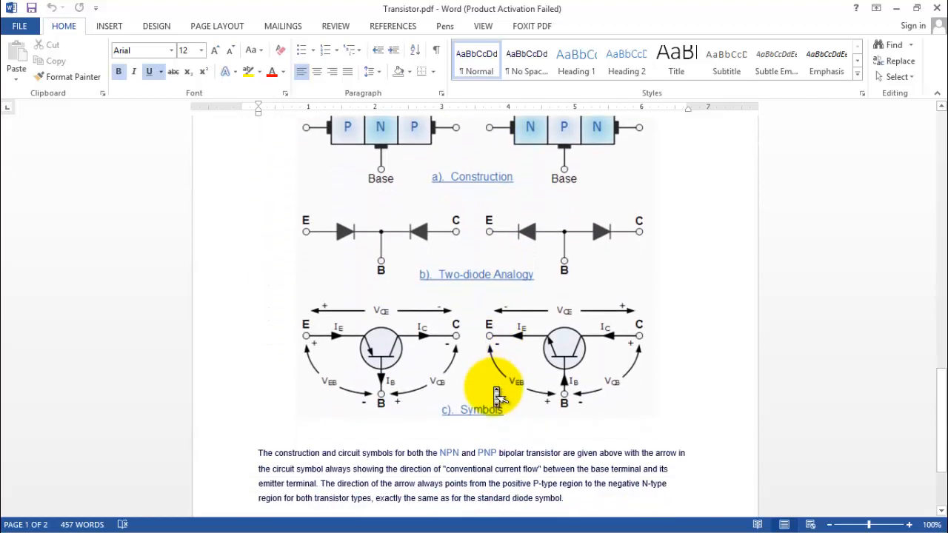
scroll("down", 3)
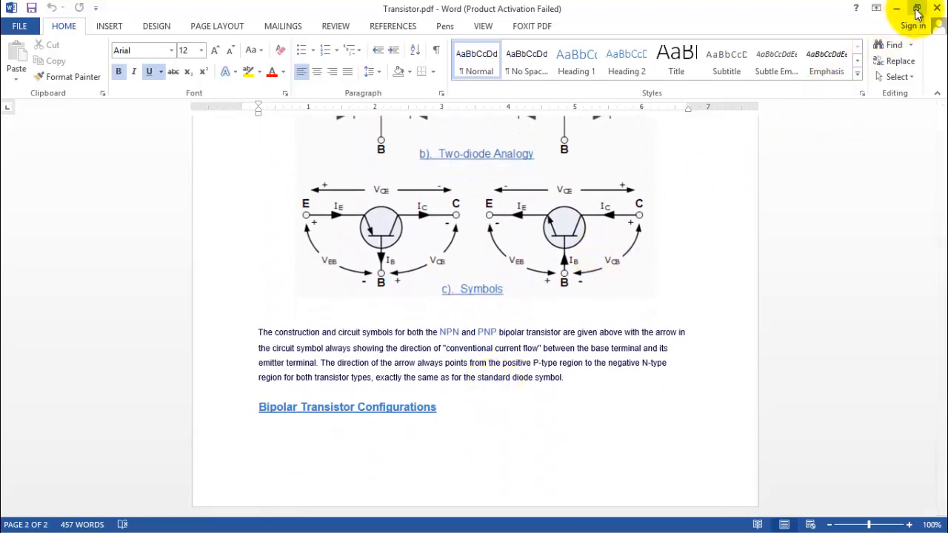
left_click(917, 9)
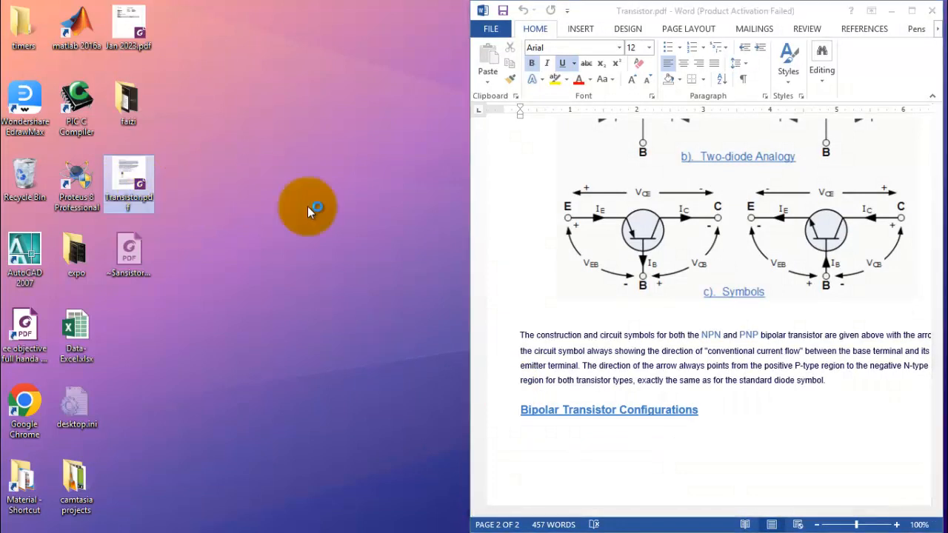
double_click(128, 183)
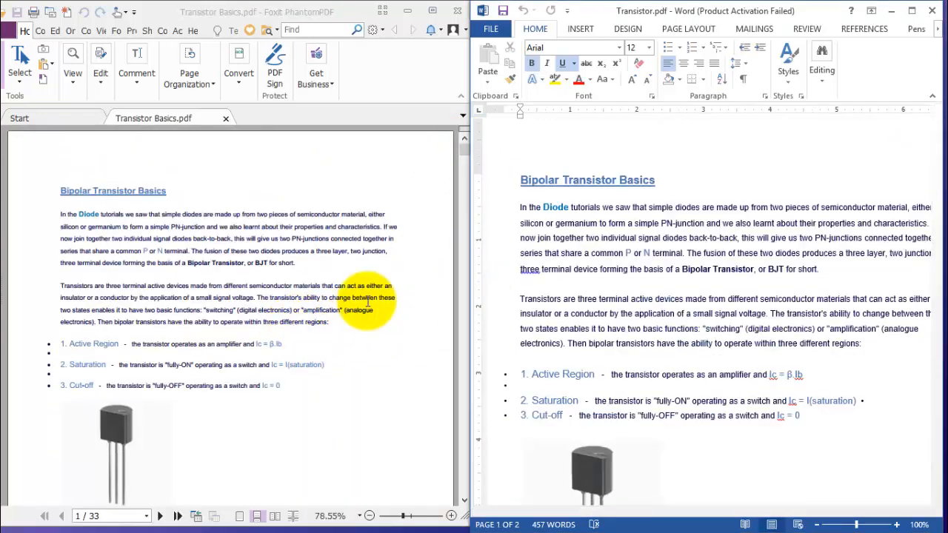
mouse_move(304, 273)
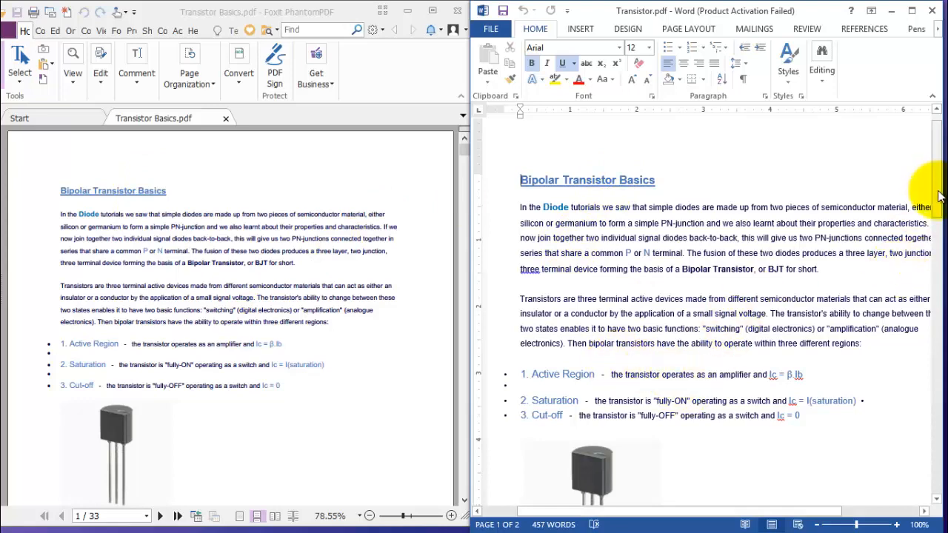
scroll("down", 3)
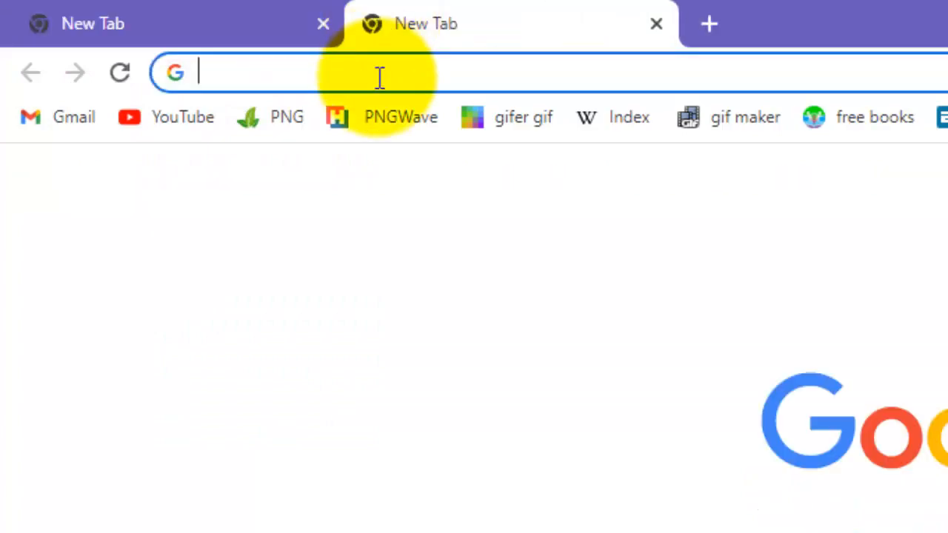
Step: Go to Google Drive in a new tab and browse the Desktop to upload a file
type("googe")
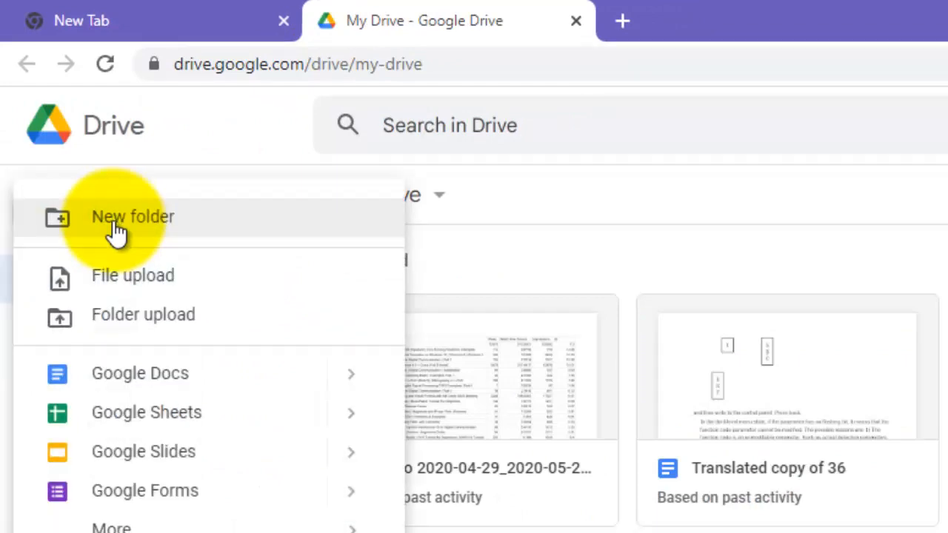
mouse_move(141, 286)
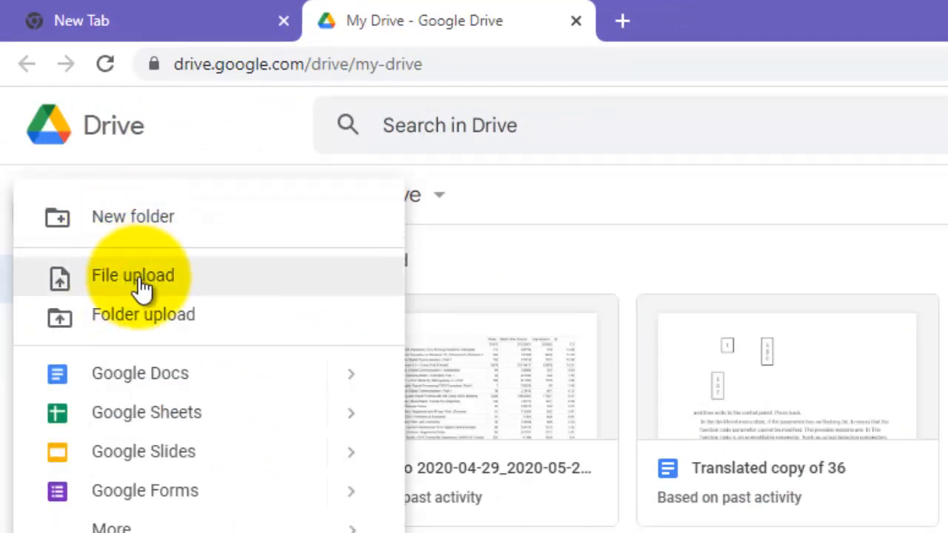
left_click(133, 276)
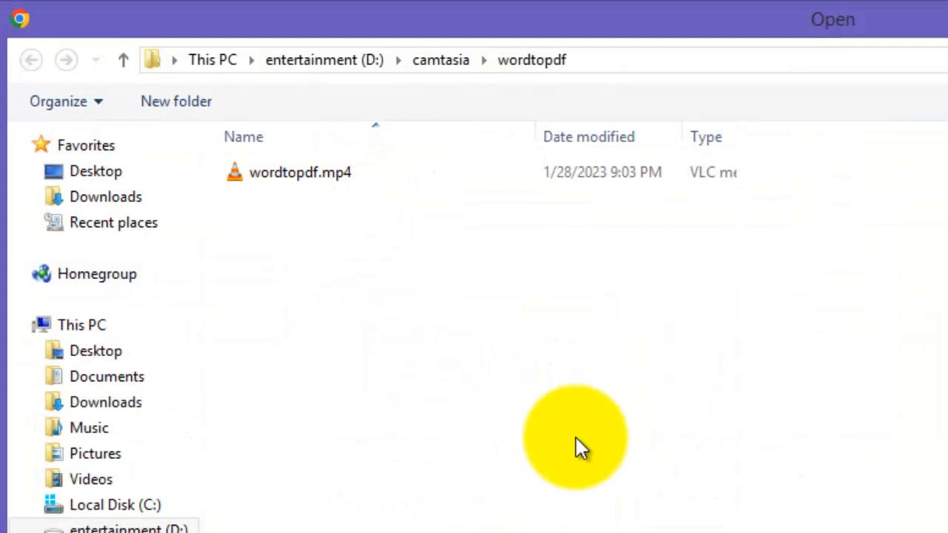
left_click(106, 376)
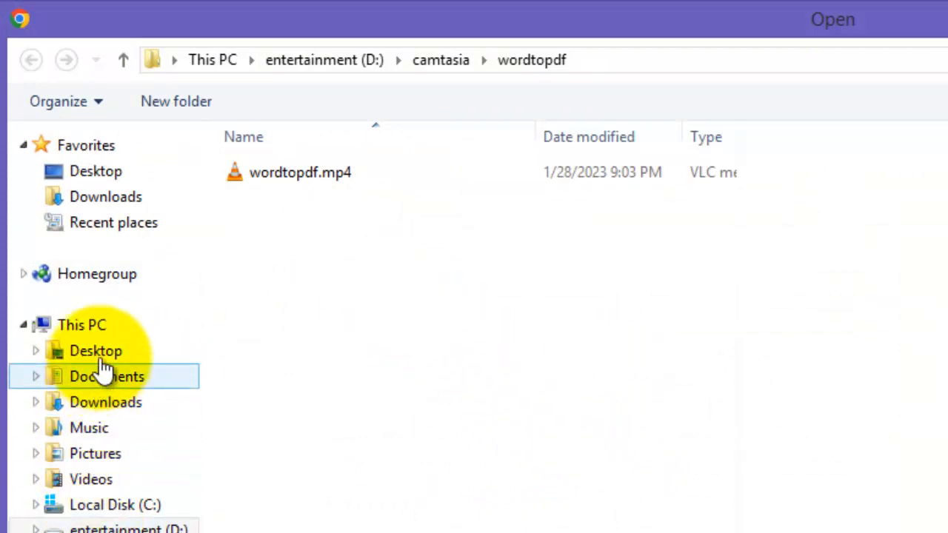
left_click(93, 351)
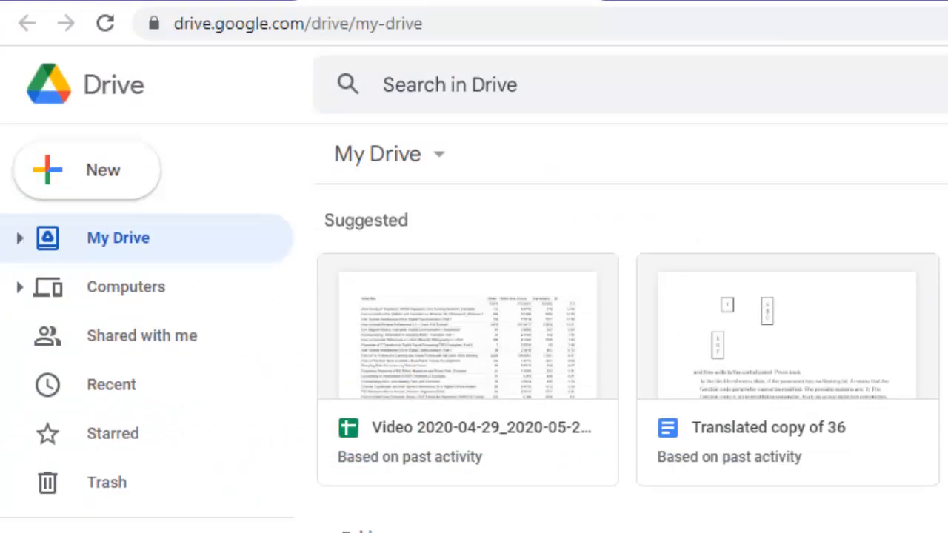
Step: Find the uploaded Transistor PDF in My Drive and open it with Google Docs
scroll("down", 3)
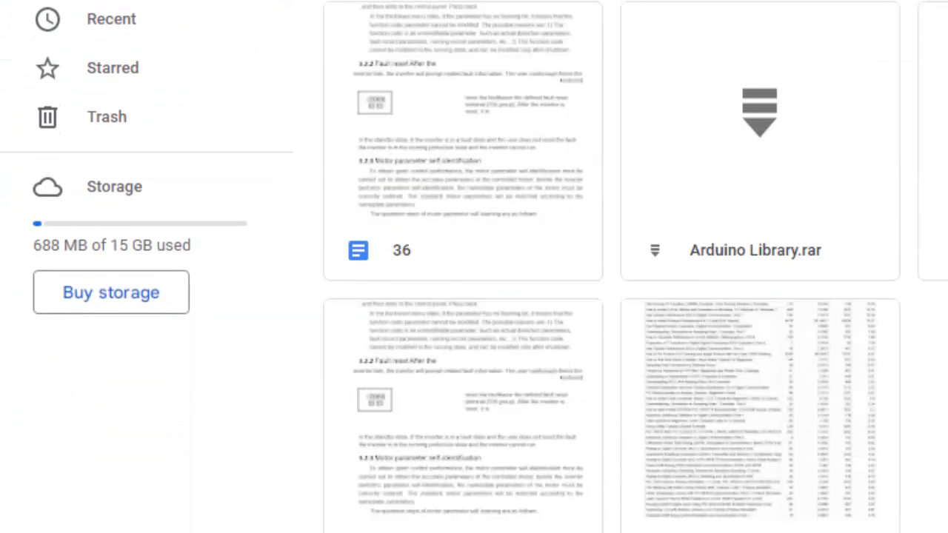
scroll("down", 3)
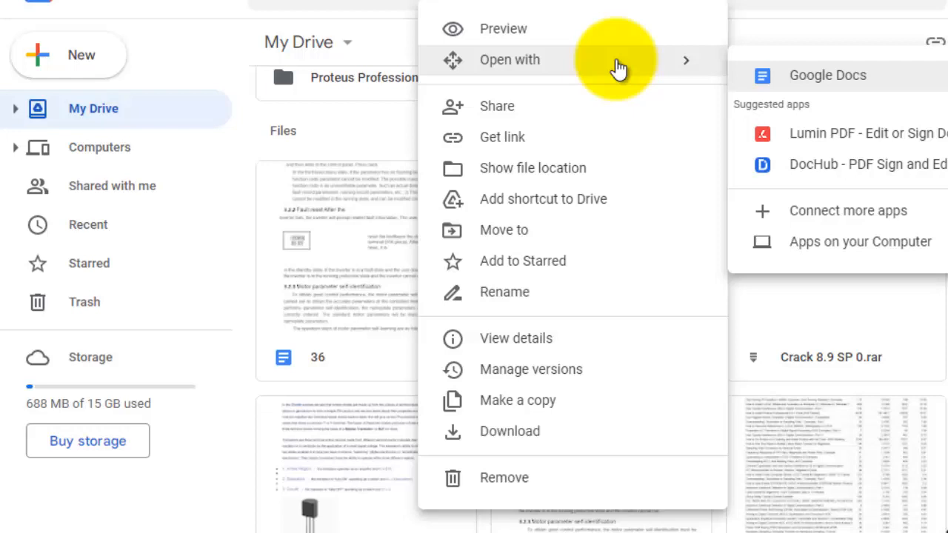
mouse_move(823, 80)
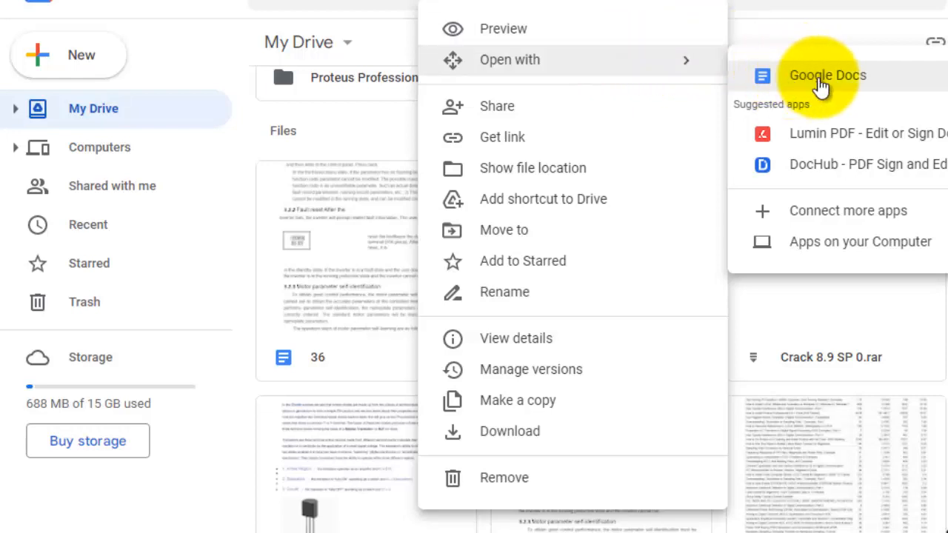
left_click(821, 75)
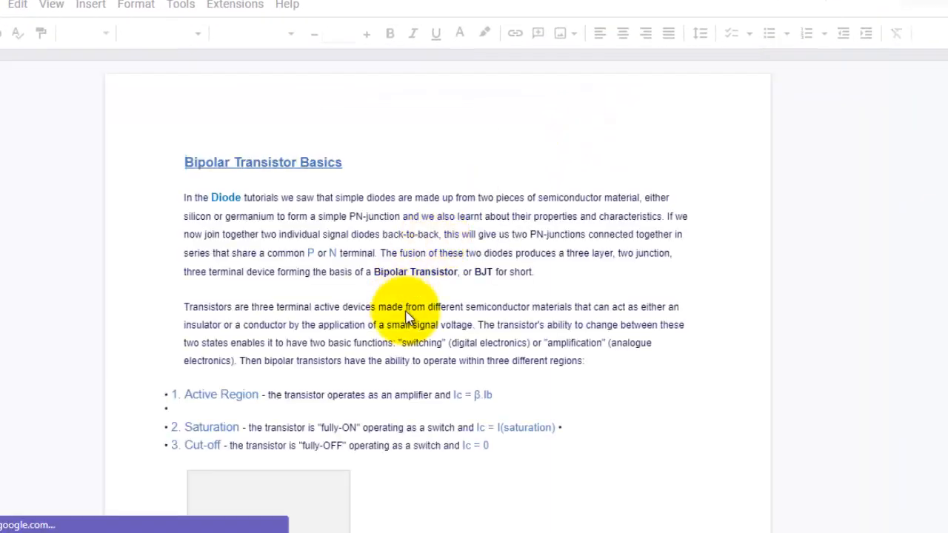
Step: Check the converted Transistor layout in Google Docs, then show the download formats
scroll("down", 3)
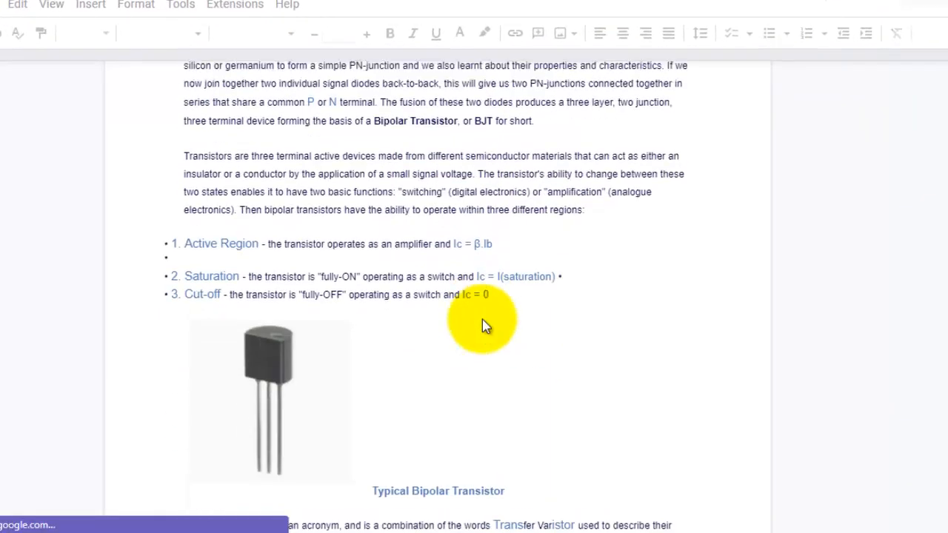
scroll("up", 3)
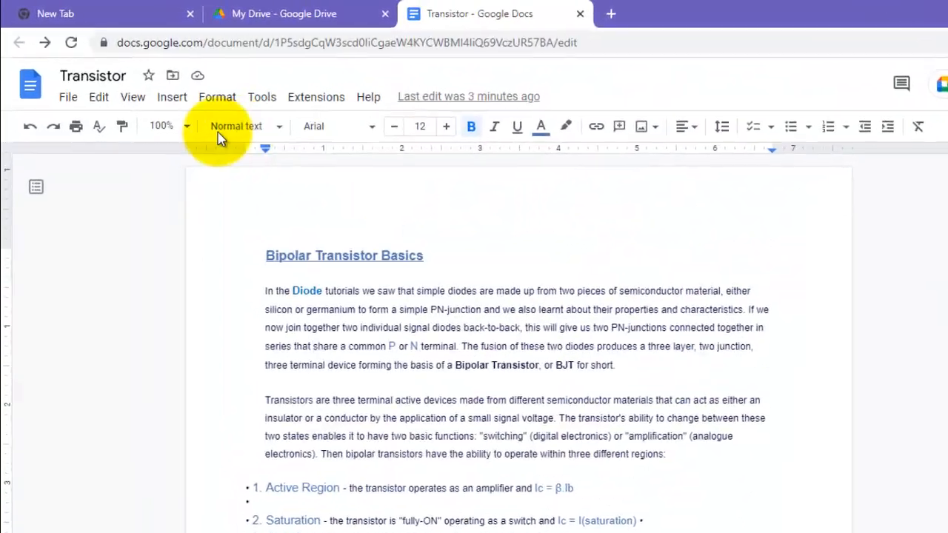
left_click(68, 96)
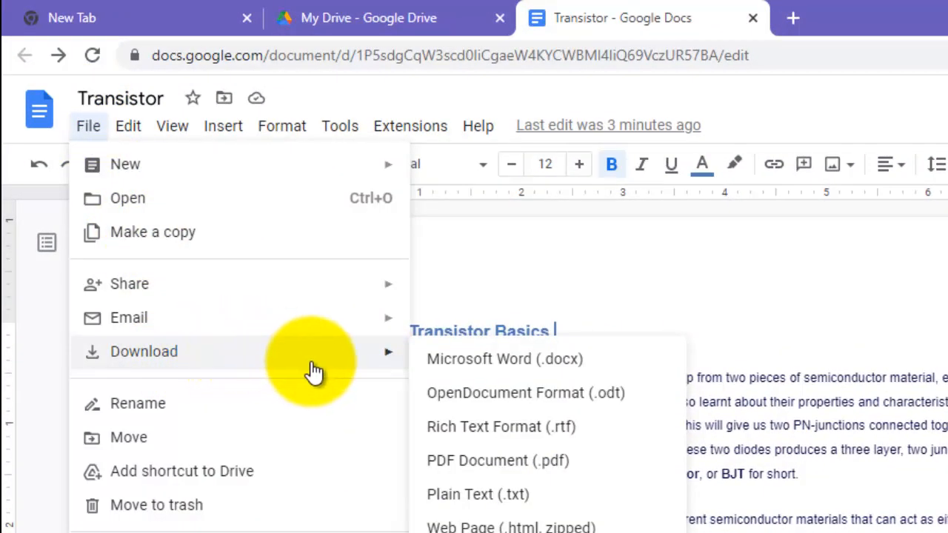
mouse_move(485, 366)
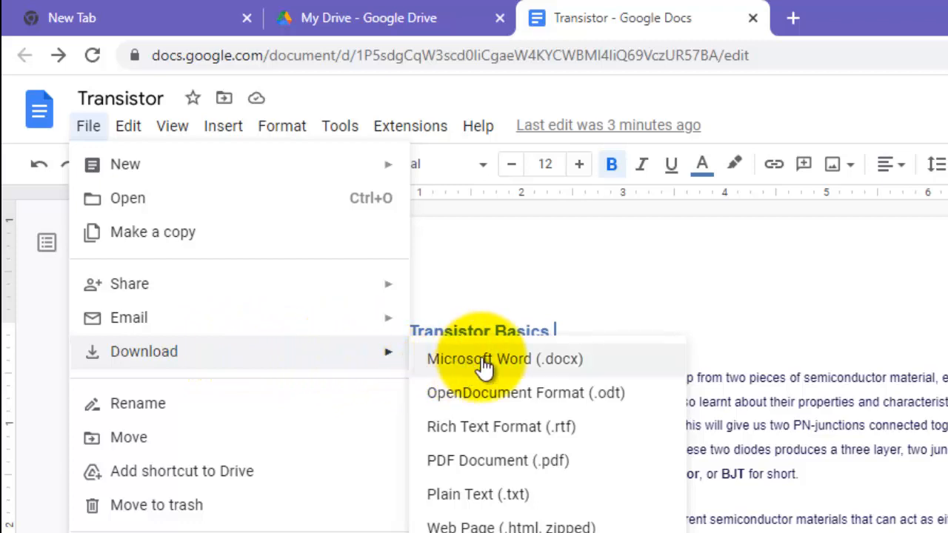